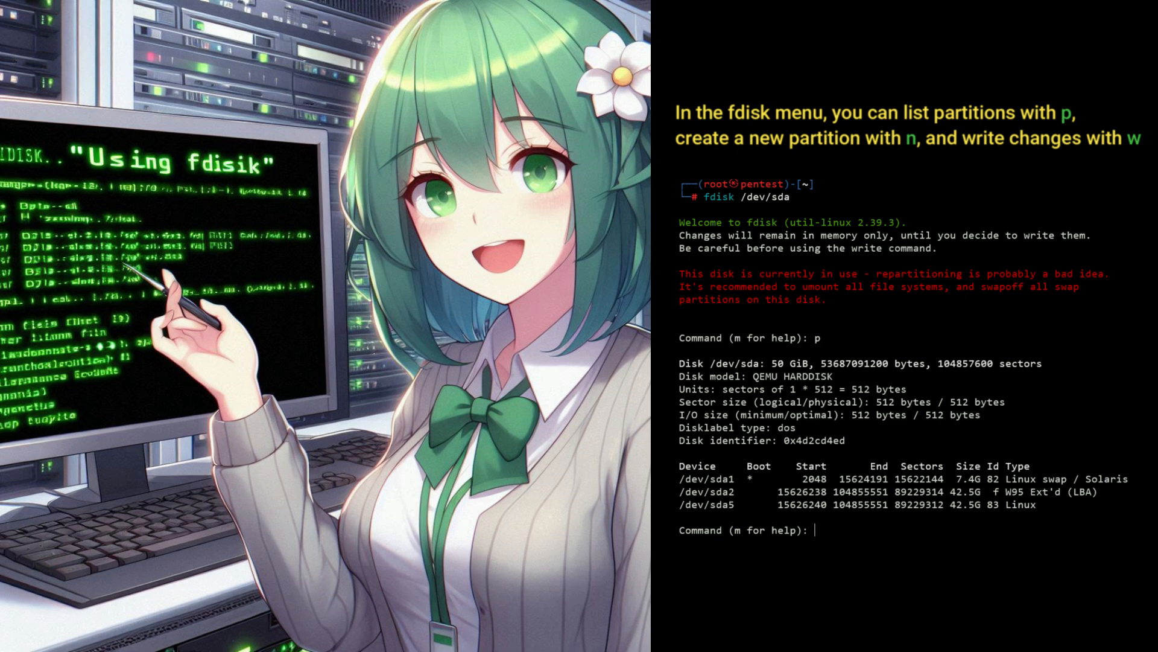
type("n")
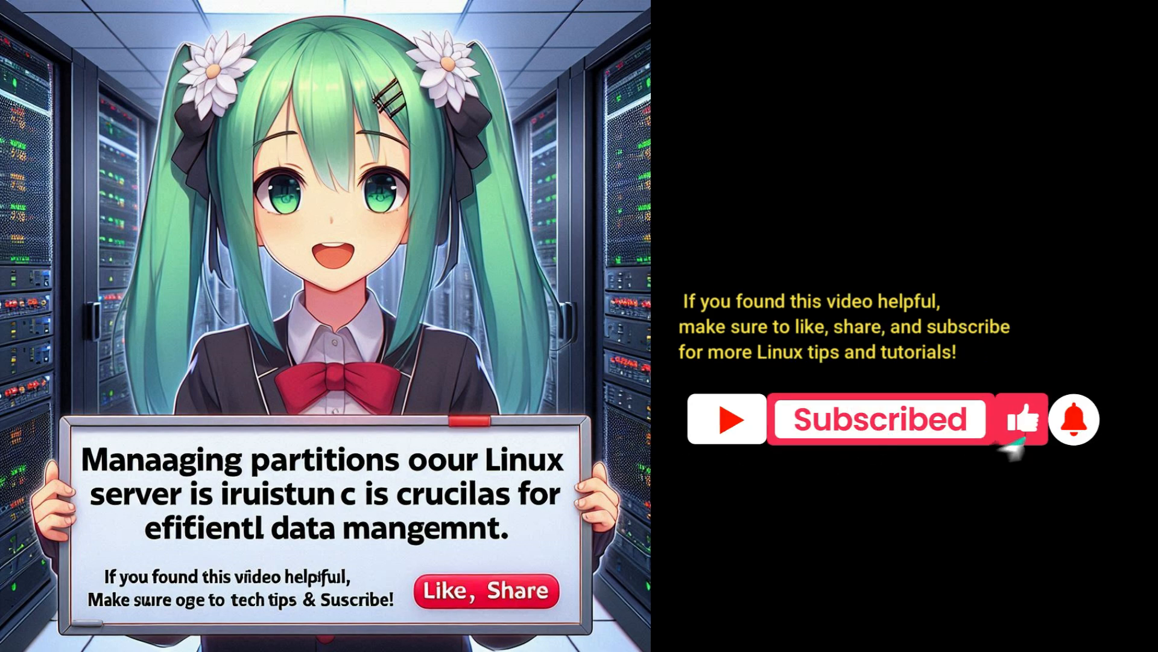
left_click(1022, 419)
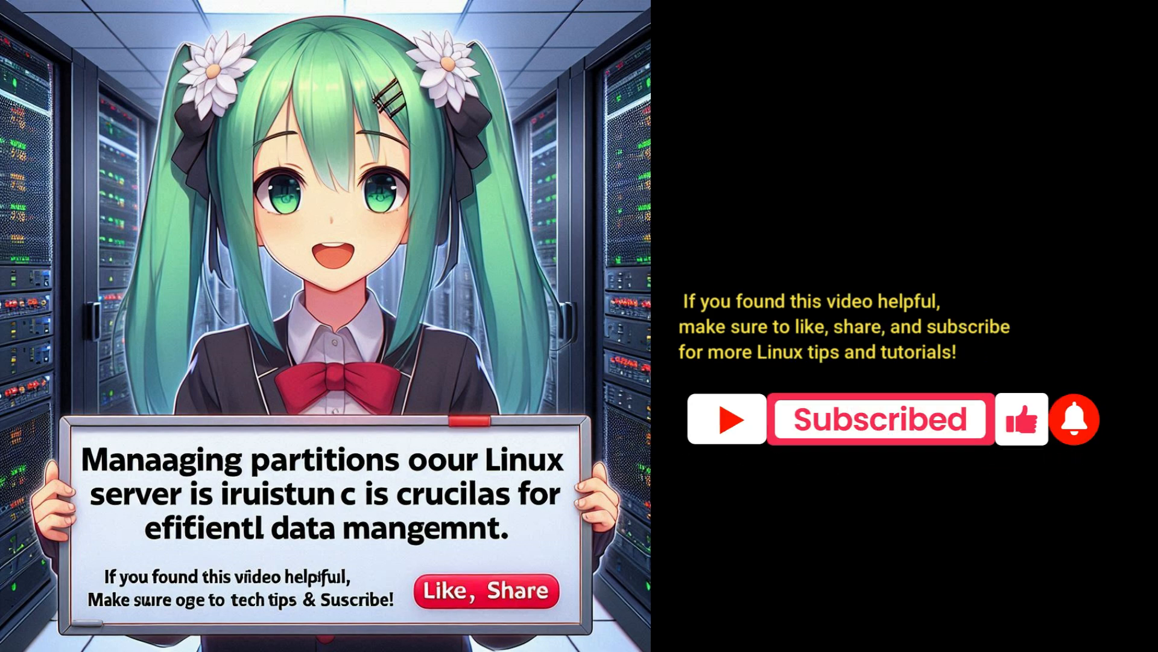
left_click(878, 419)
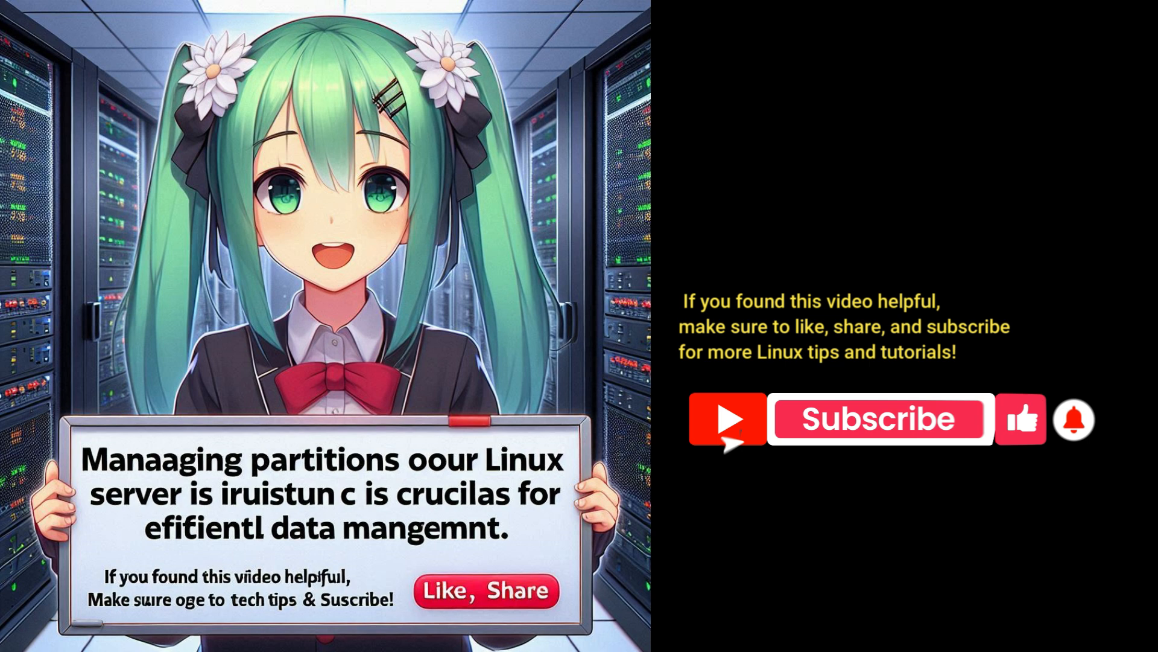